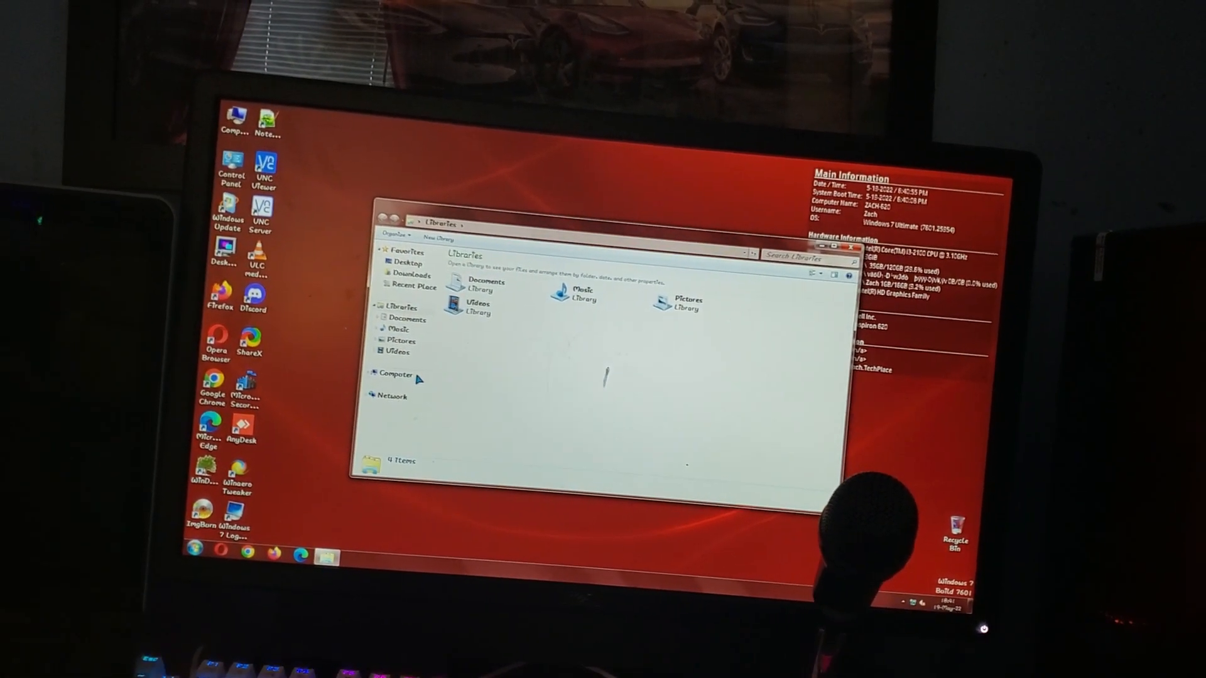
Show the Computer view listing the local disk, DVD drive and removable drive
click(395, 374)
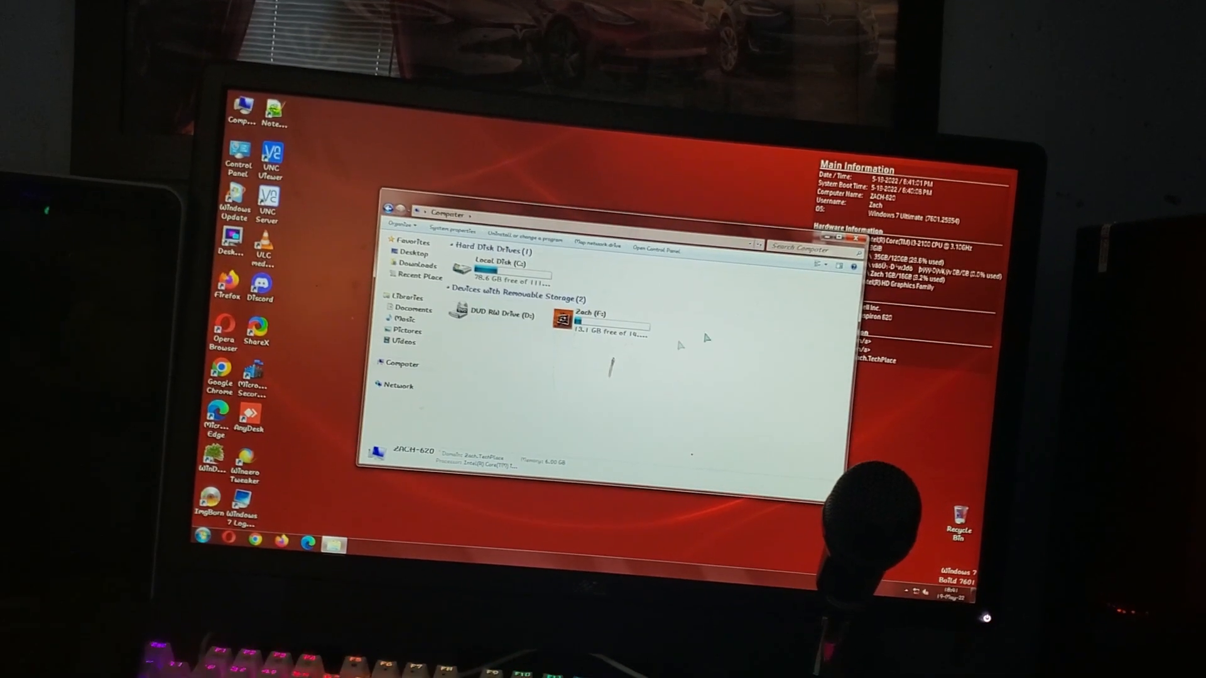